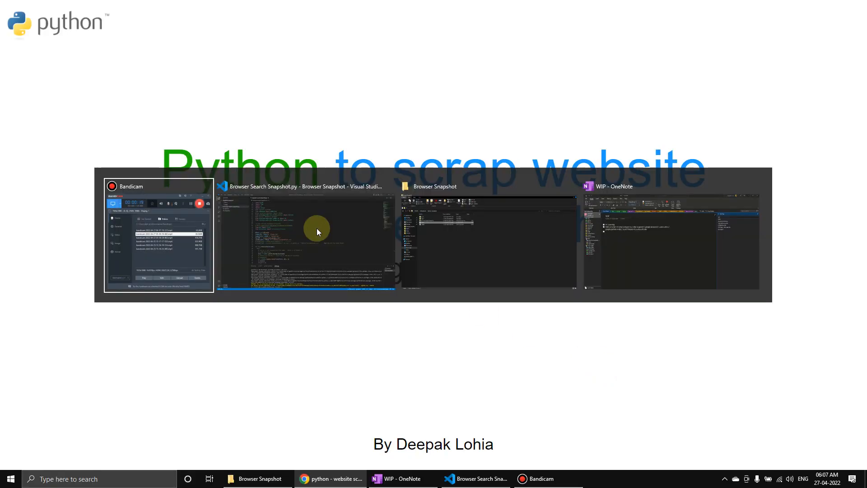
- Switch to VS Code and close the terminal panel to show the Browser Search Snapshot script
{"action": "left_click", "coordinate": [317, 230]}
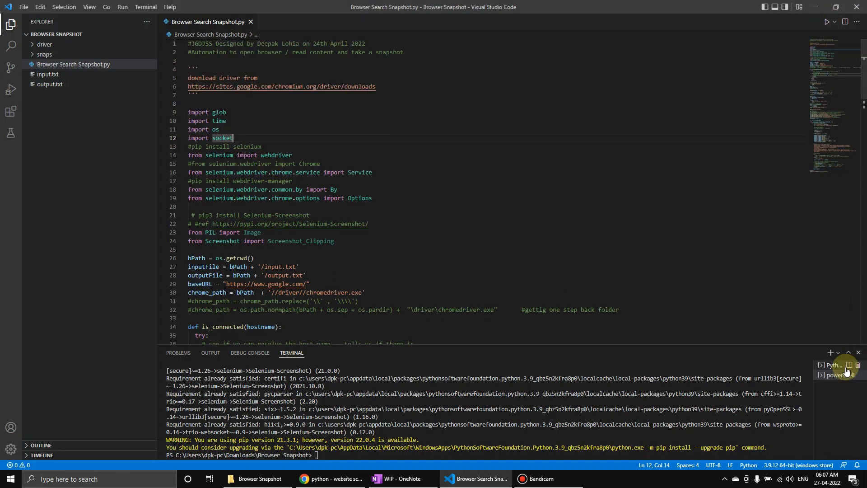
{"action": "left_click", "coordinate": [858, 351]}
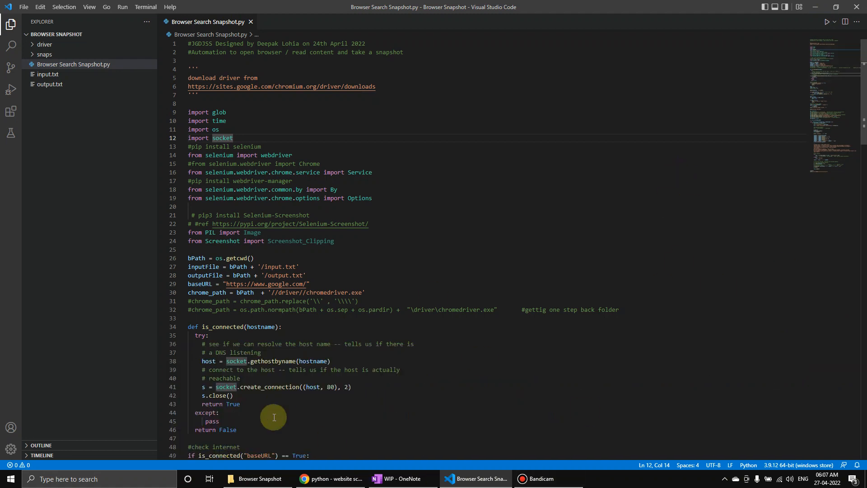
{"action": "left_click", "coordinate": [258, 479]}
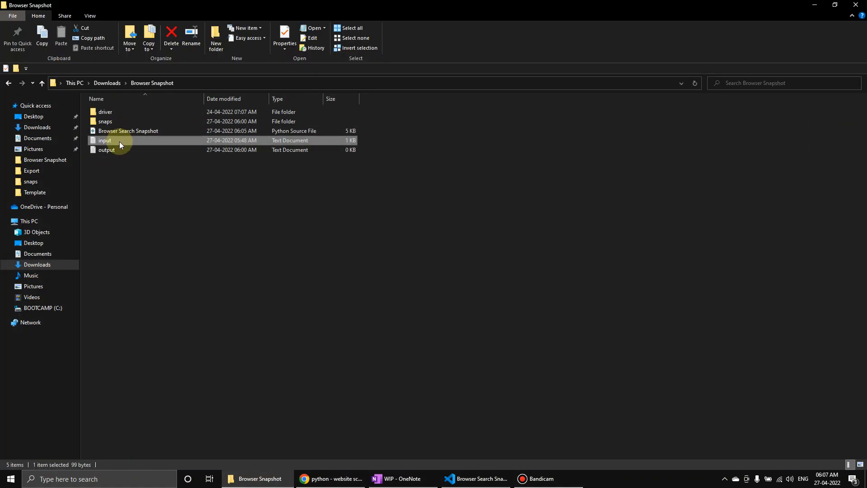
{"action": "double_click", "coordinate": [105, 140]}
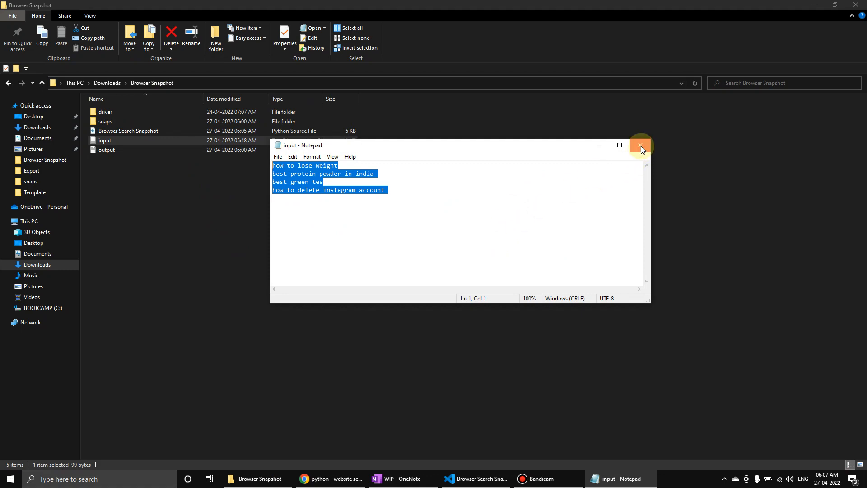
{"action": "left_click", "coordinate": [641, 145]}
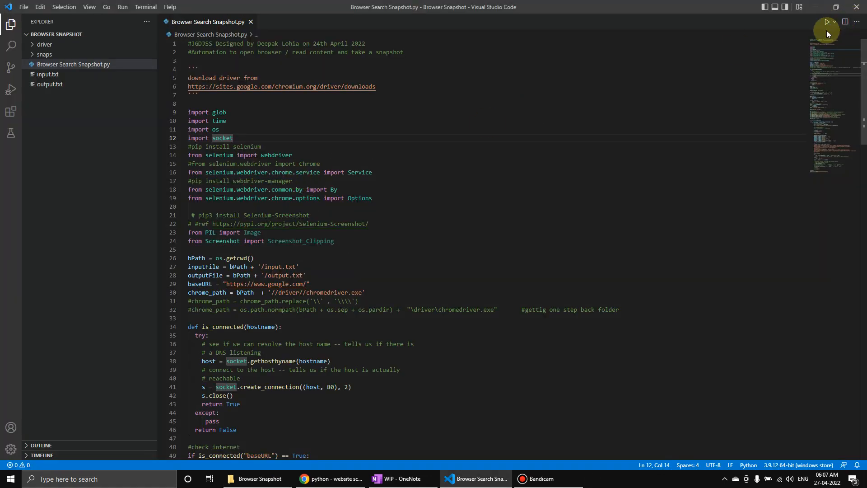
- Run the Browser Search Snapshot script with the Run Python File button
{"action": "left_click", "coordinate": [827, 22]}
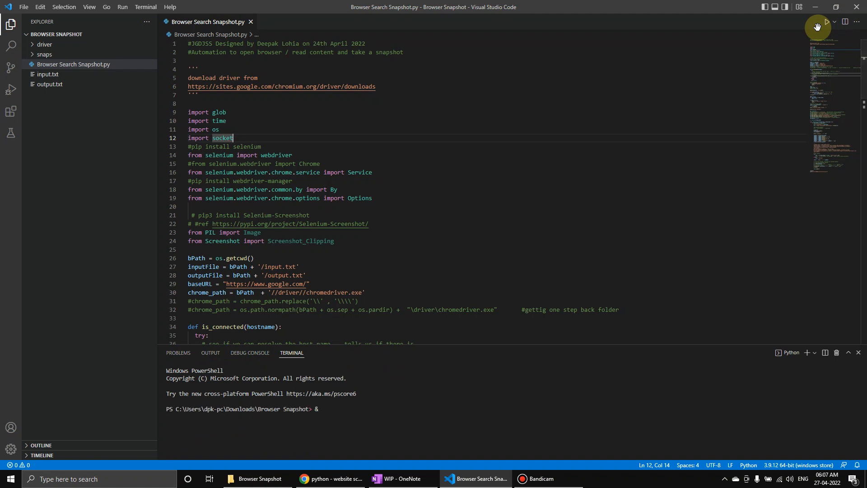
{"action": "left_click", "coordinate": [827, 22]}
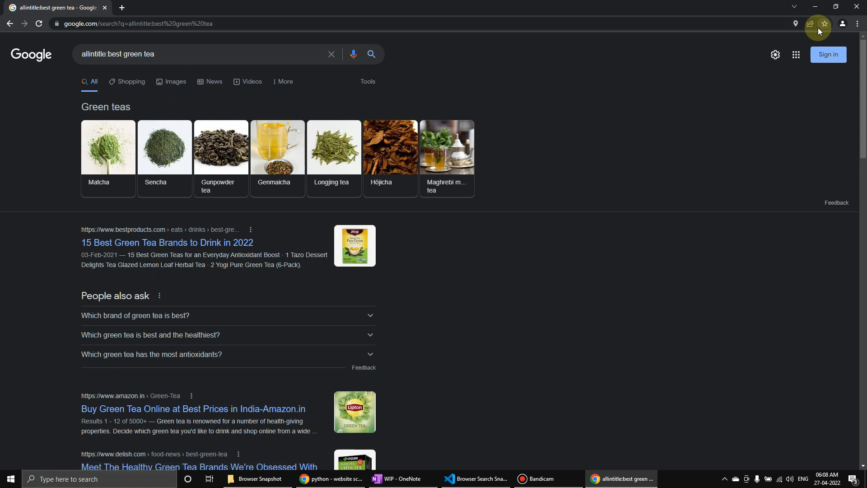
- Let Chrome finish the 'allintitle:how to delete instagram account' search, then return to VS Code
{"action": "type", "text": "allintitle:how to delete instagram account"}
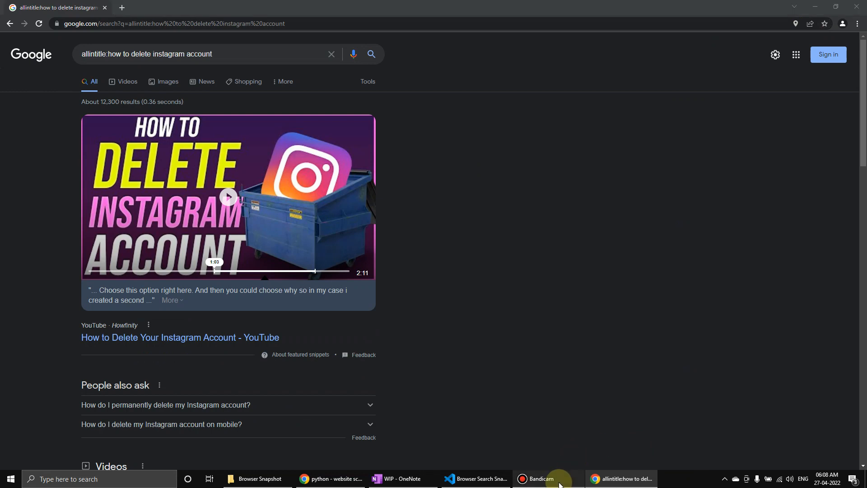
{"action": "left_click", "coordinate": [477, 479]}
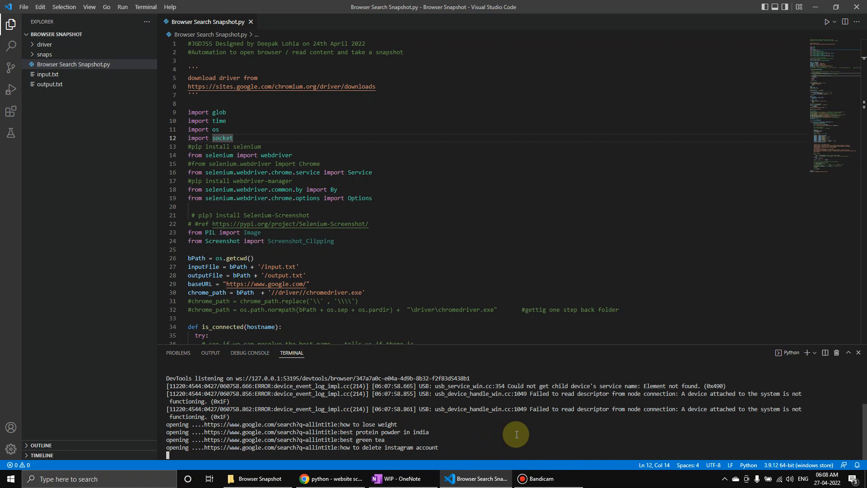
{"action": "mouse_move", "coordinate": [450, 447]}
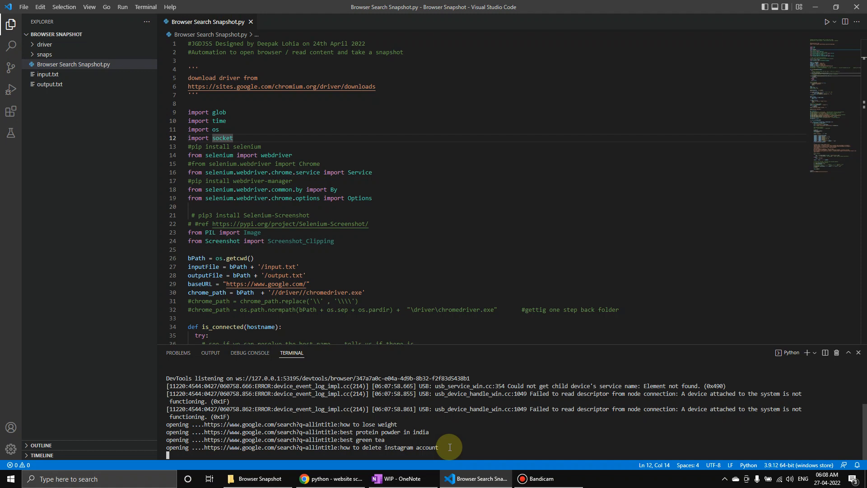
{"action": "mouse_move", "coordinate": [539, 429]}
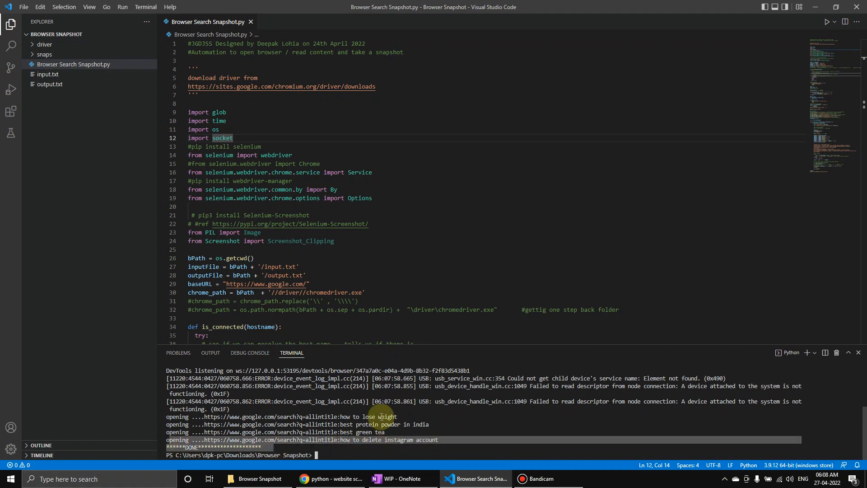
- In the project folder, view input.txt search phrases and the output.txt results
{"action": "left_click", "coordinate": [258, 479]}
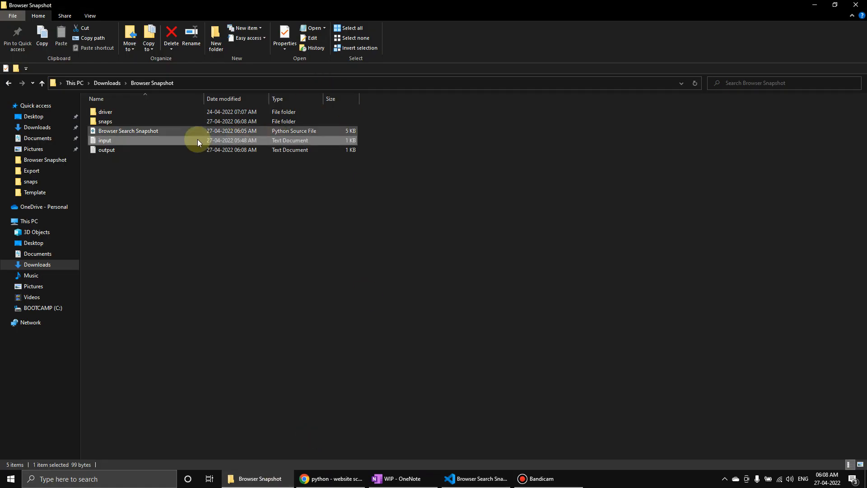
{"action": "double_click", "coordinate": [105, 140]}
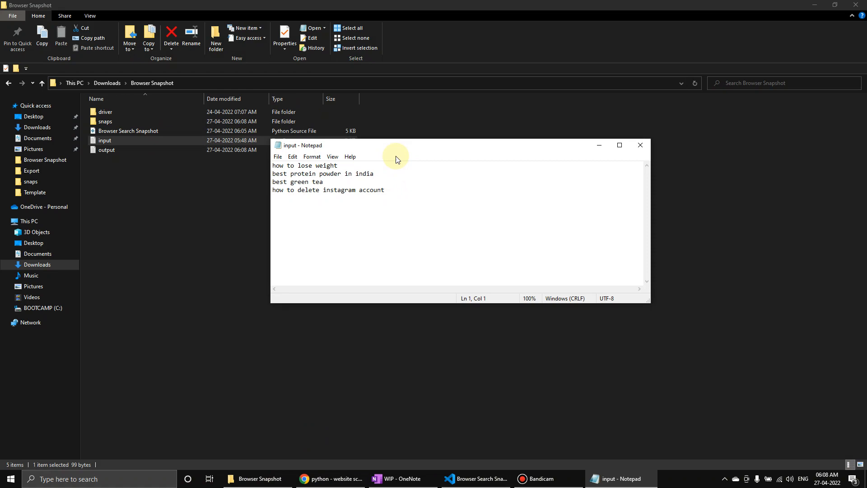
{"action": "mouse_move", "coordinate": [243, 157]}
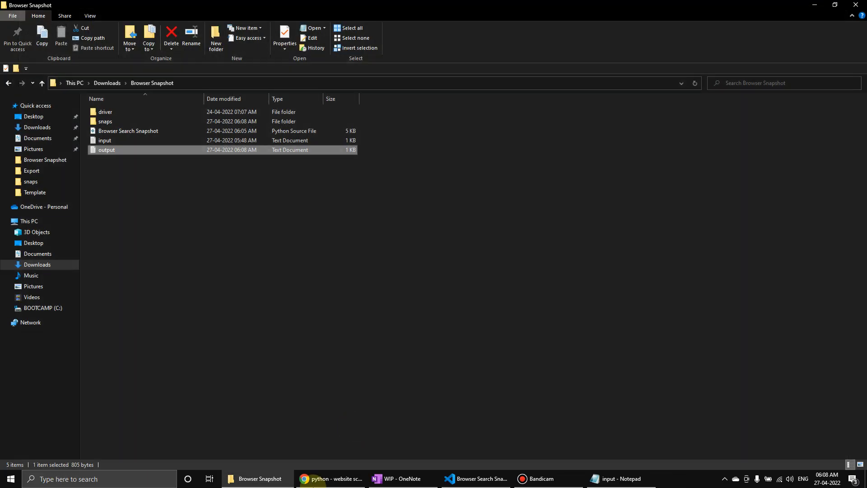
{"action": "double_click", "coordinate": [105, 121]}
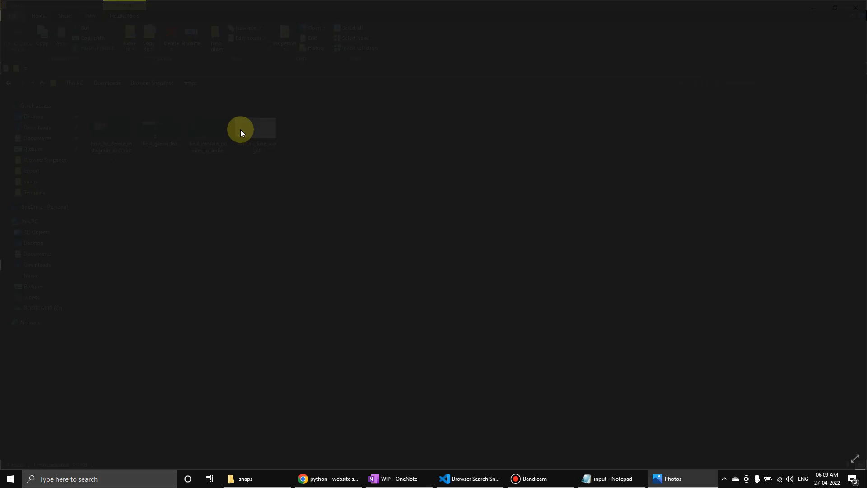
- View the best_green_tea.png snapshot from the snaps folder in Photos, then return to VS Code
{"action": "left_click", "coordinate": [255, 122]}
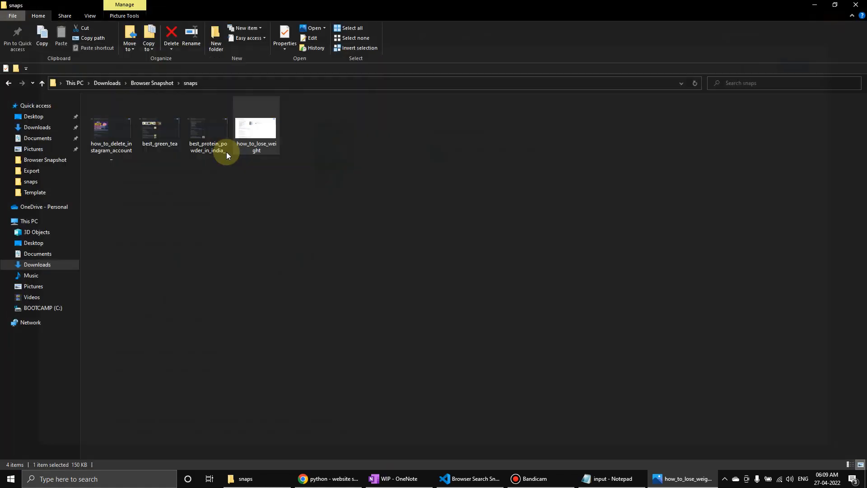
{"action": "double_click", "coordinate": [207, 127]}
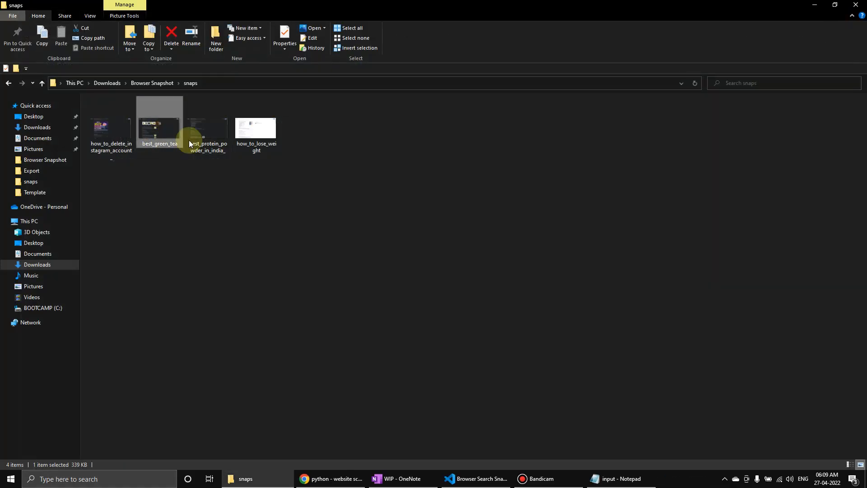
{"action": "double_click", "coordinate": [158, 119]}
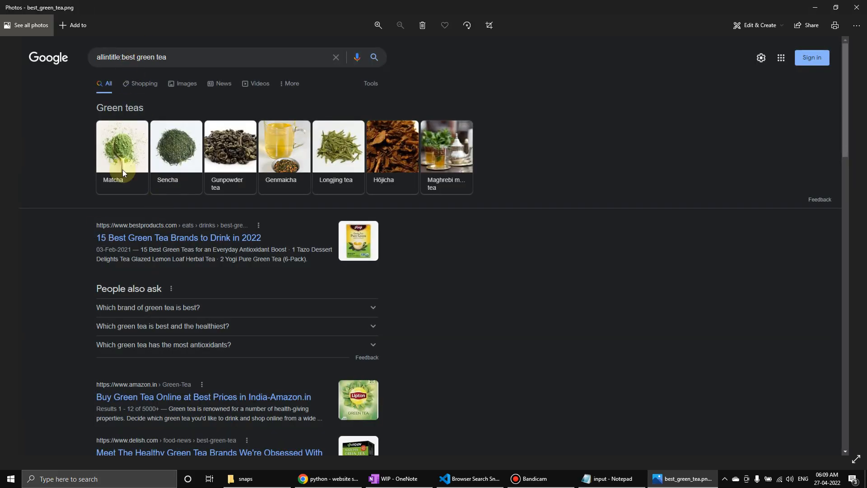
{"action": "mouse_move", "coordinate": [286, 9]}
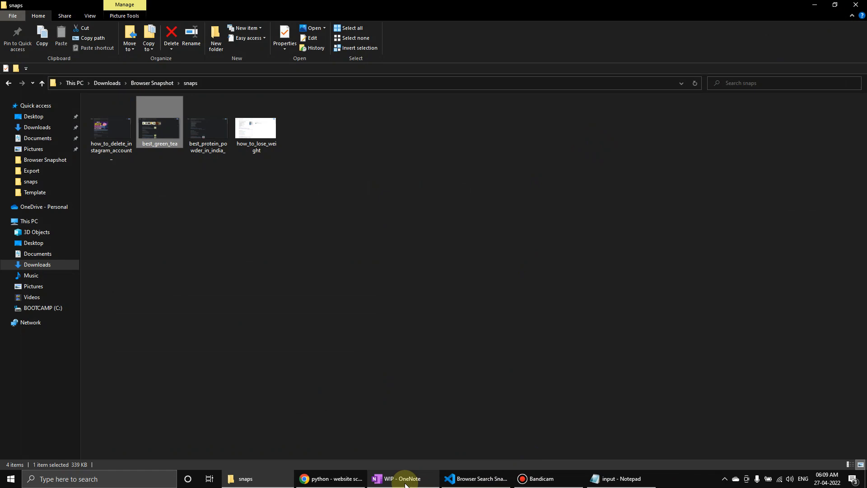
{"action": "mouse_move", "coordinate": [477, 479]}
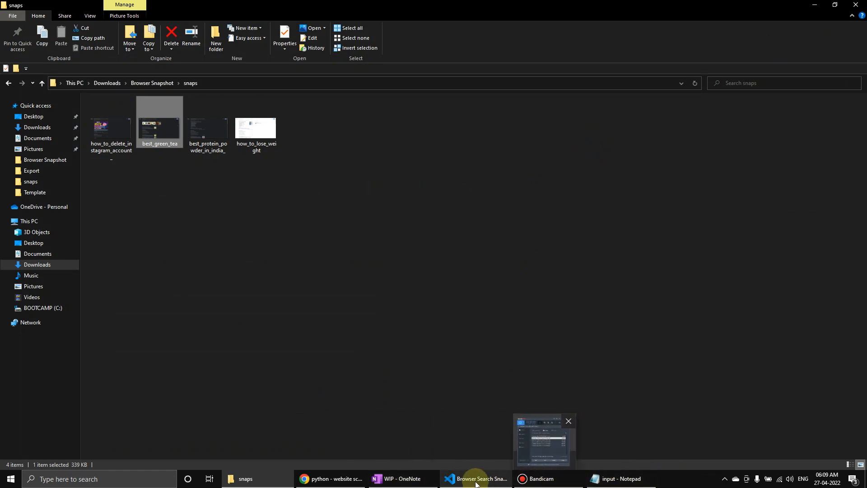
{"action": "left_click", "coordinate": [476, 479]}
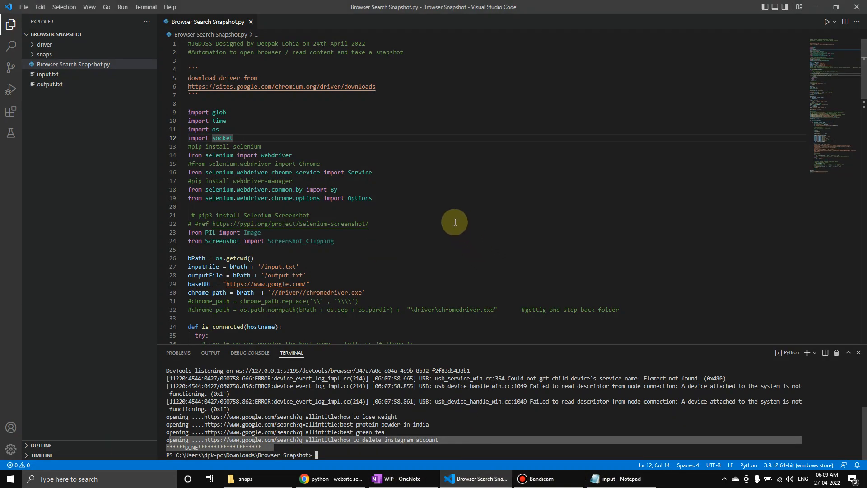
{"action": "mouse_move", "coordinate": [348, 355]}
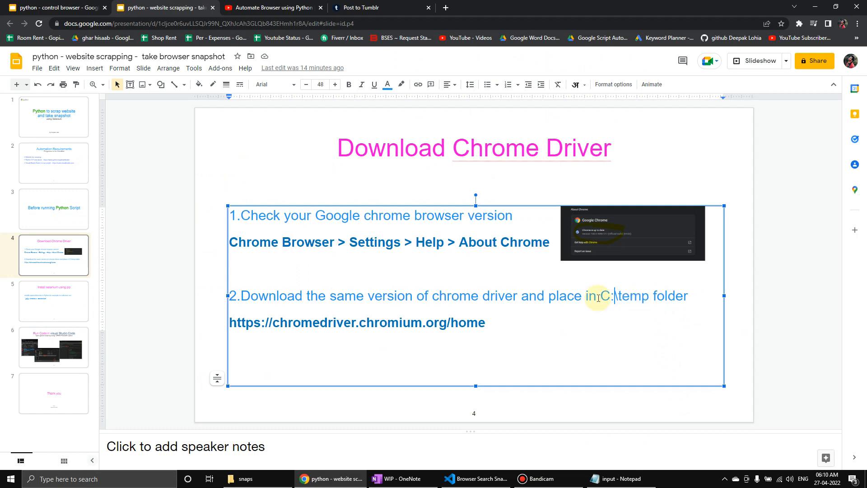
- Reword step 2 to say place the driver in your driver folder
{"action": "type", "text": "YO"}
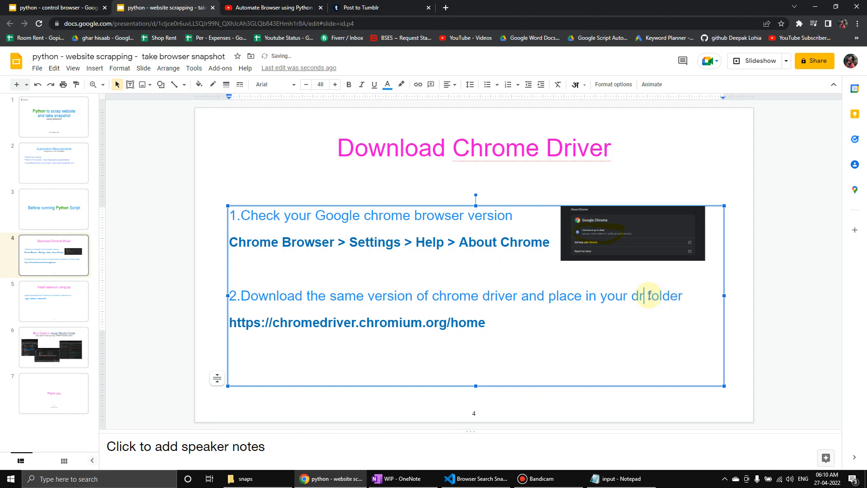
{"action": "type", "text": "iver"}
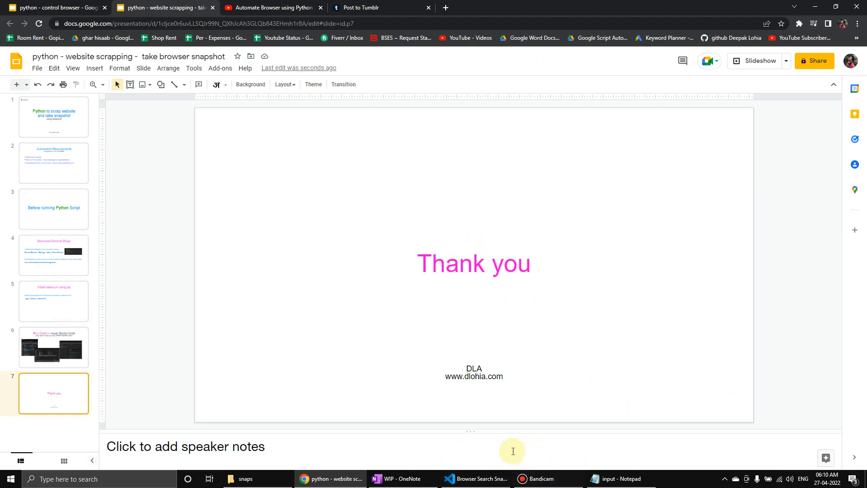
- Navigate from snaps up to the Browser Snapshot project folder, then return to VS Code
{"action": "left_click", "coordinate": [247, 479]}
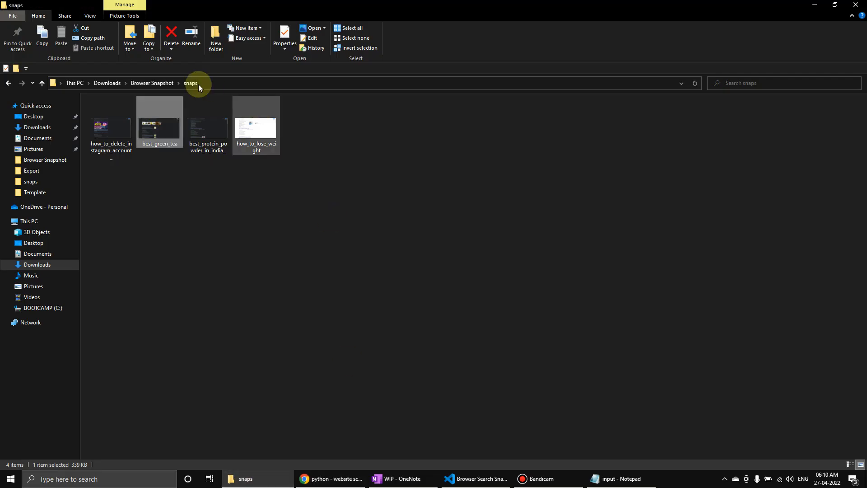
{"action": "left_click", "coordinate": [152, 83]}
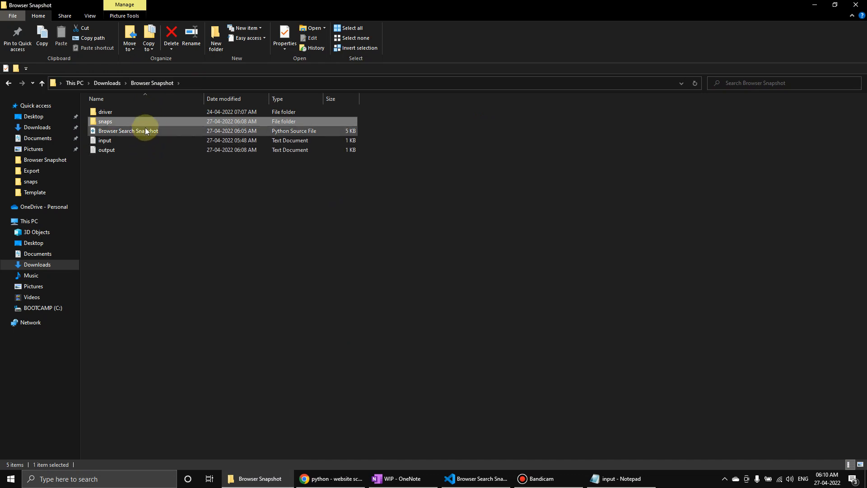
{"action": "double_click", "coordinate": [106, 112]}
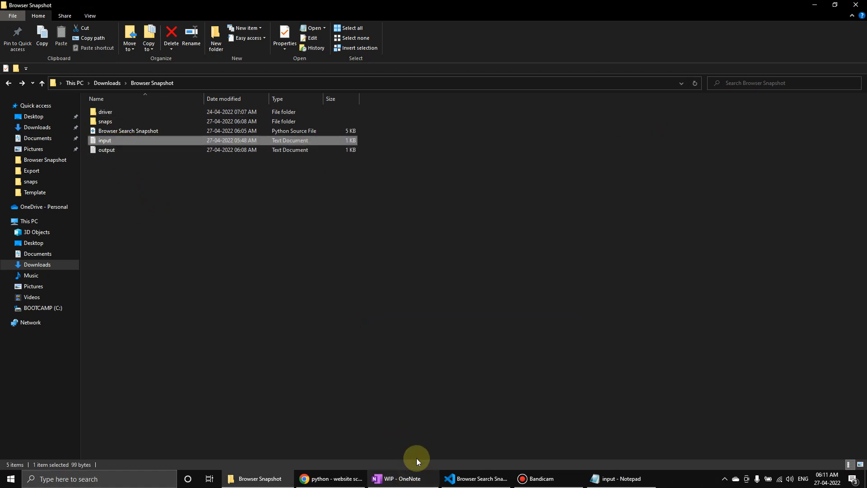
{"action": "left_click", "coordinate": [473, 479]}
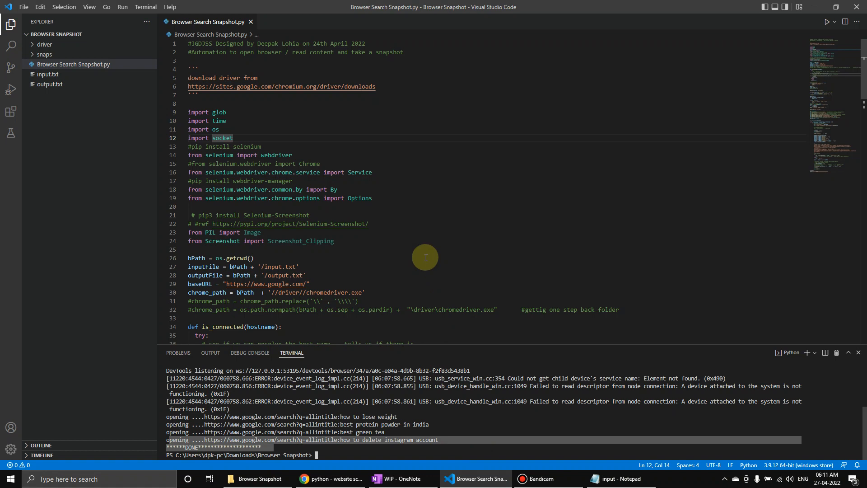
- Select the 'pip3 install Selenium-Screenshot' comment text on line 21 and show the Terminal menu
{"action": "left_click", "coordinate": [389, 57]}
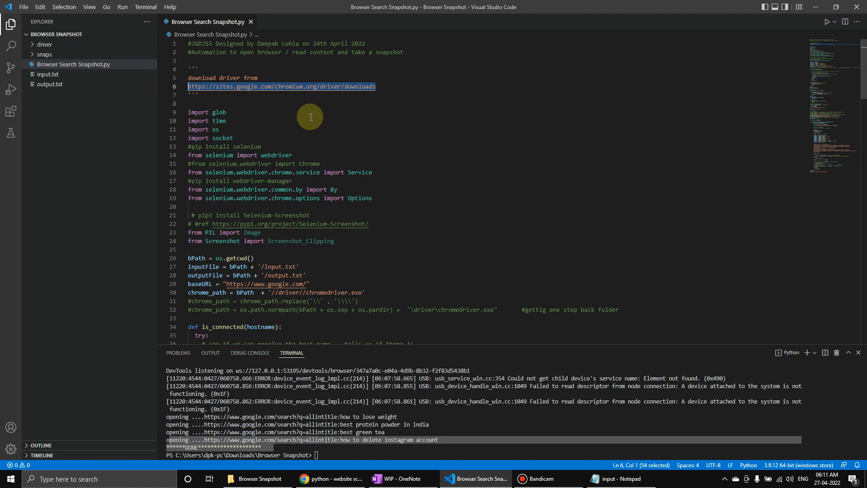
{"action": "scroll", "scroll_direction": "down", "scroll_amount": 3}
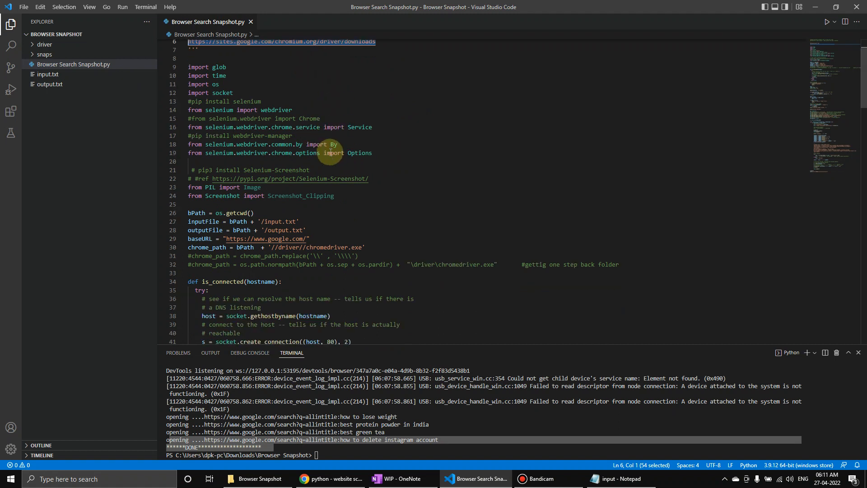
{"action": "scroll", "scroll_direction": "down", "scroll_amount": 3}
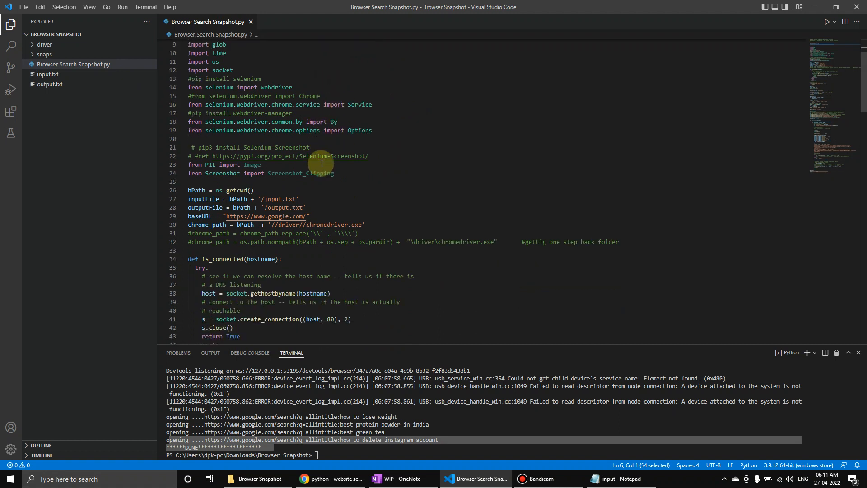
{"action": "mouse_move", "coordinate": [330, 139]}
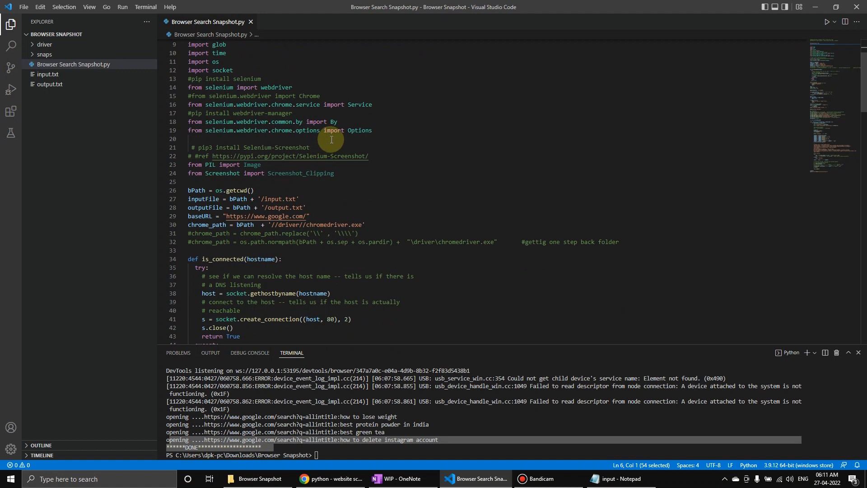
{"action": "left_click_drag", "start_coordinate": [199, 147], "coordinate": [316, 147]}
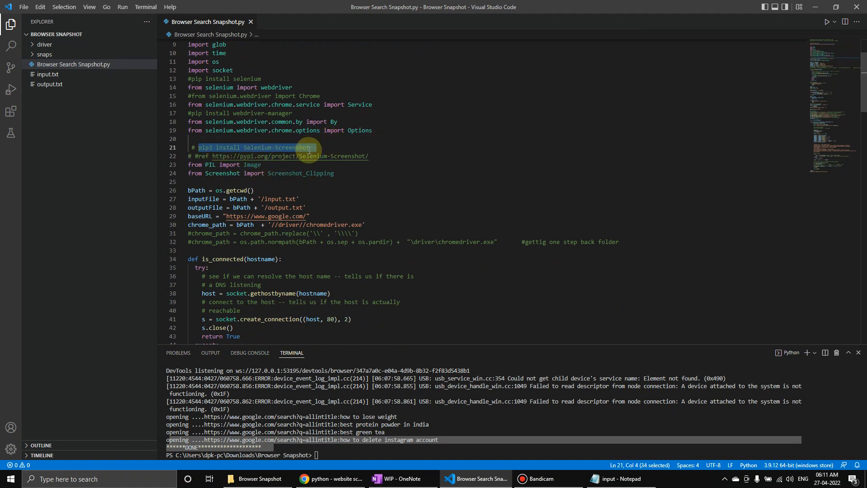
{"action": "left_click", "coordinate": [145, 6]}
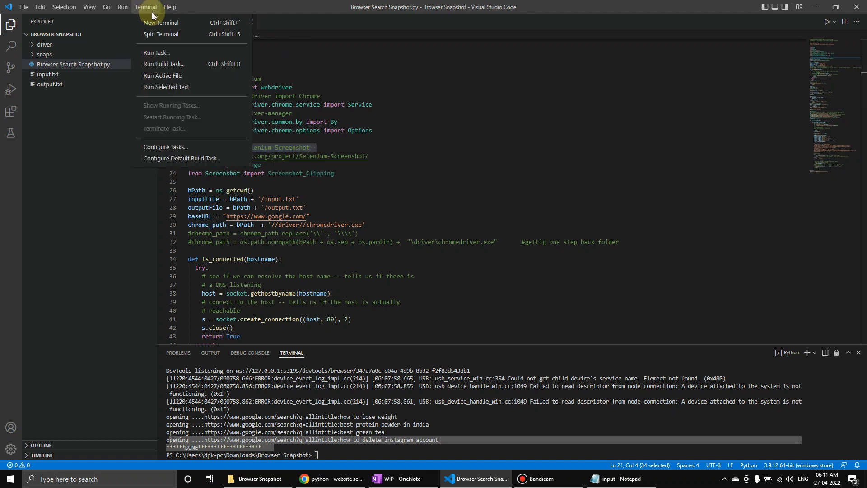
- Enter 'pip3 install Selenium-Screenshot' at a new PowerShell terminal prompt without running it
{"action": "left_click", "coordinate": [160, 23]}
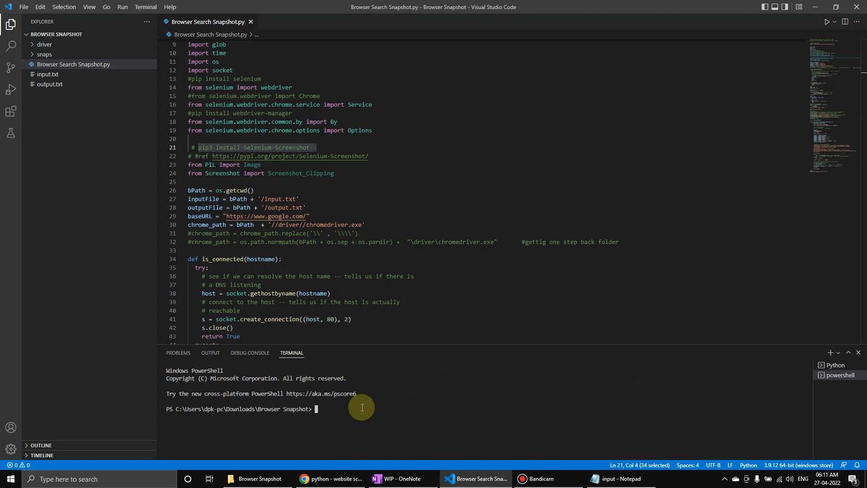
{"action": "type", "text": "pip3 install Selenium-Screenshot"}
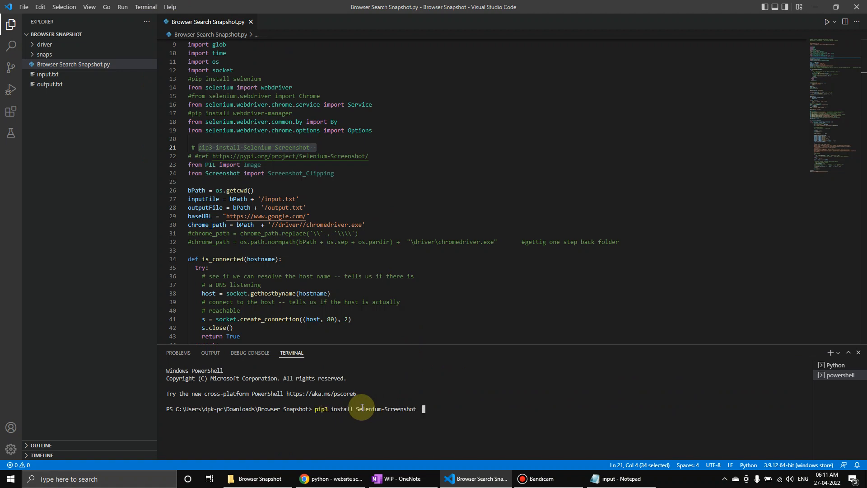
{"action": "left_click", "coordinate": [145, 6]}
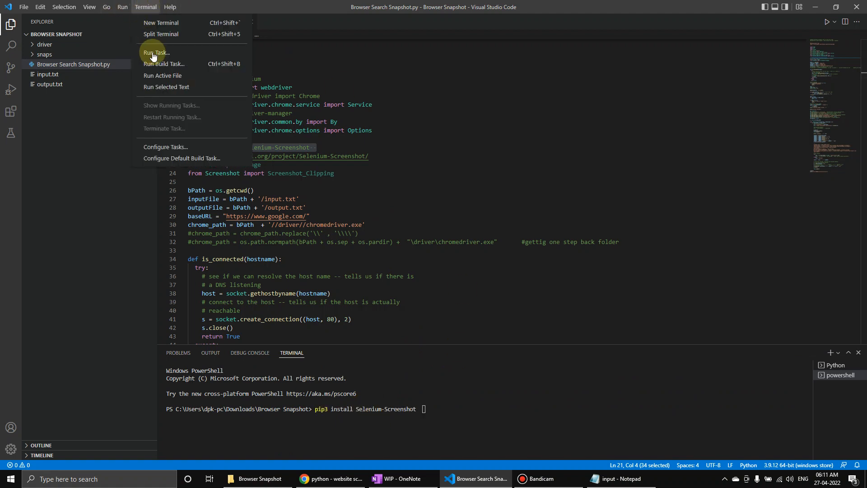
{"action": "left_click", "coordinate": [328, 186]}
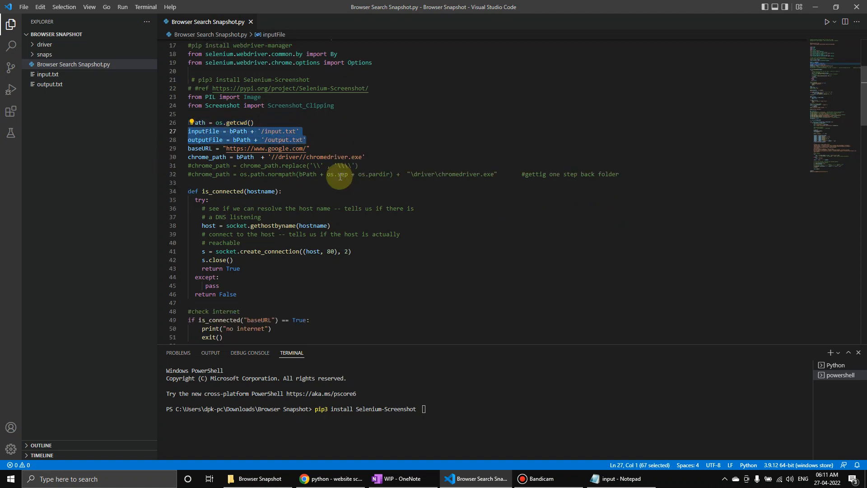
{"action": "left_click", "coordinate": [301, 131]}
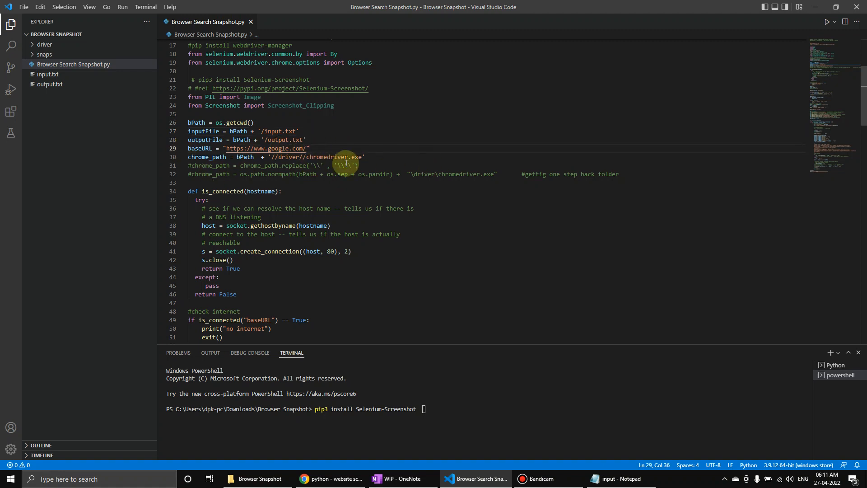
{"action": "scroll", "scroll_direction": "down", "scroll_amount": 3}
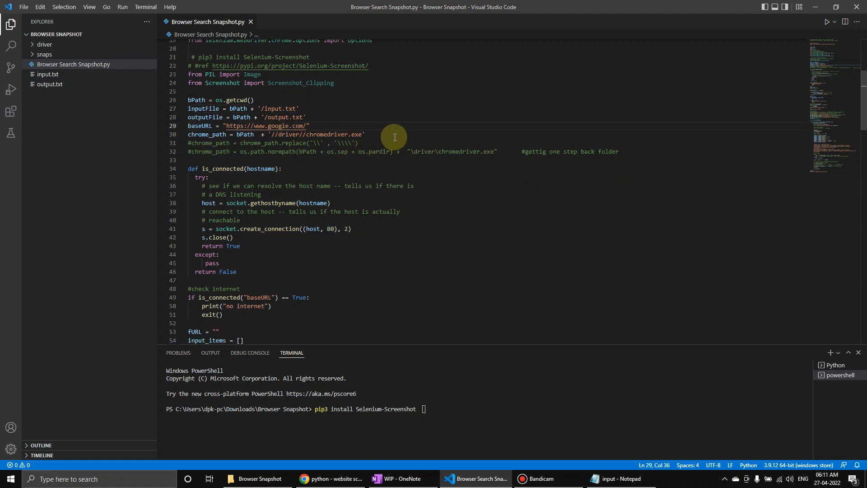
{"action": "double_click", "coordinate": [206, 134]}
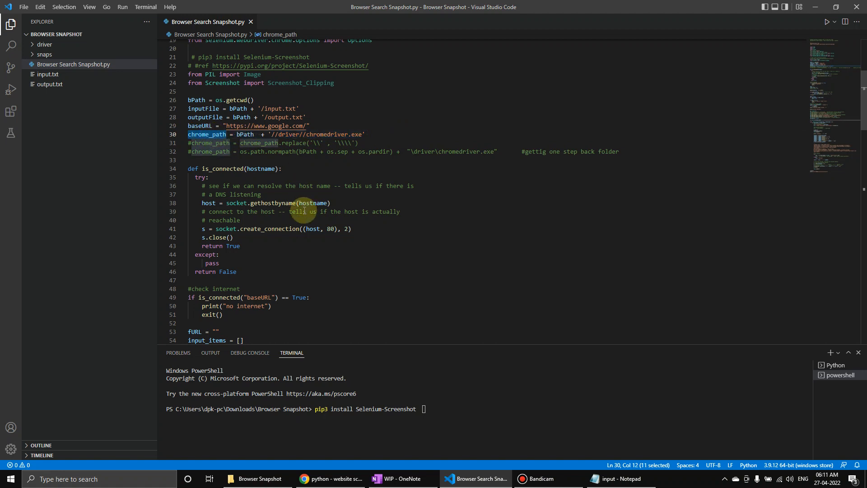
{"action": "scroll", "scroll_direction": "down", "scroll_amount": 3}
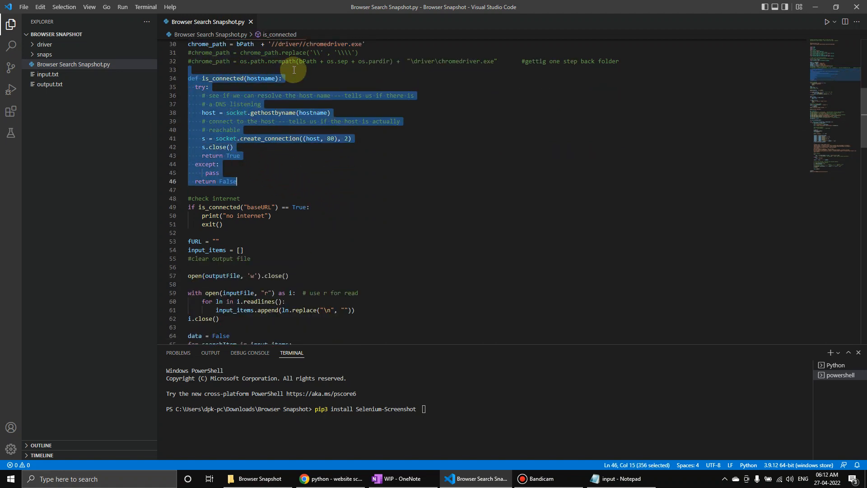
{"action": "mouse_move", "coordinate": [233, 215]}
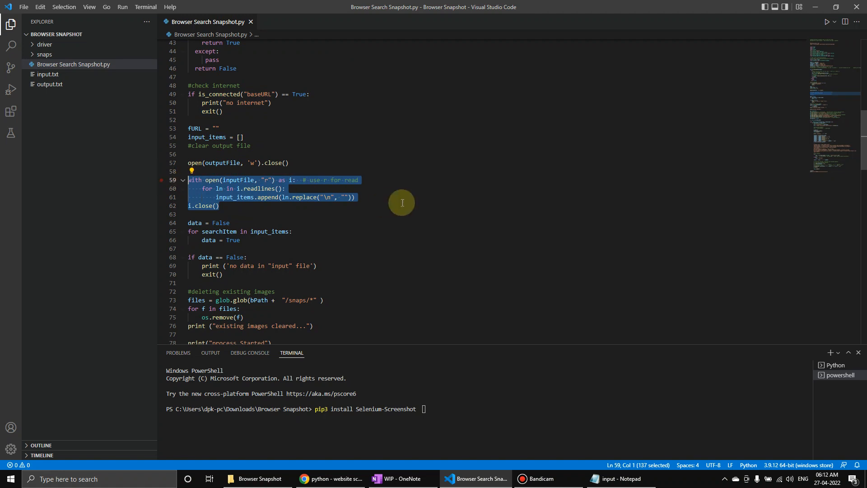
{"action": "scroll", "scroll_direction": "down", "scroll_amount": 3}
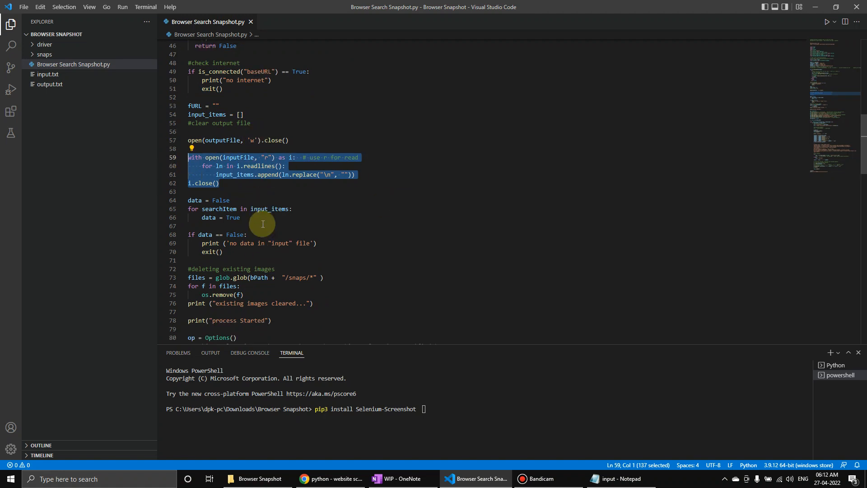
{"action": "scroll", "scroll_direction": "down", "scroll_amount": 3}
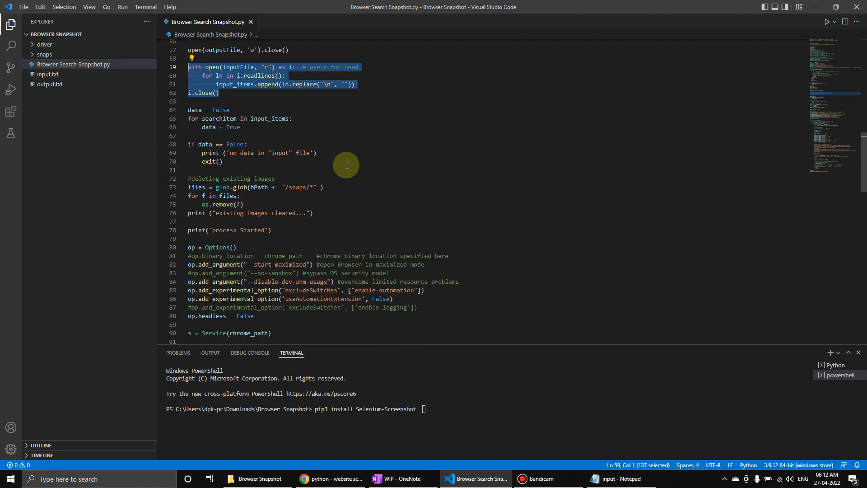
{"action": "left_click", "coordinate": [262, 153]}
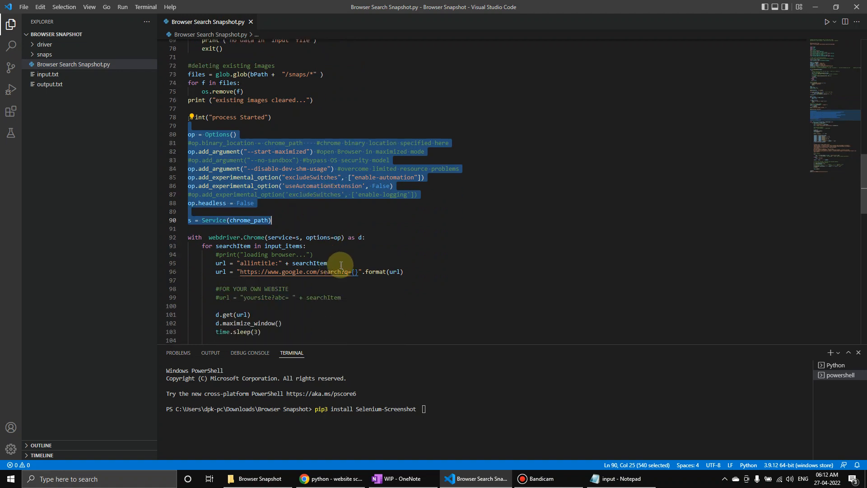
{"action": "scroll", "scroll_direction": "down", "scroll_amount": 3}
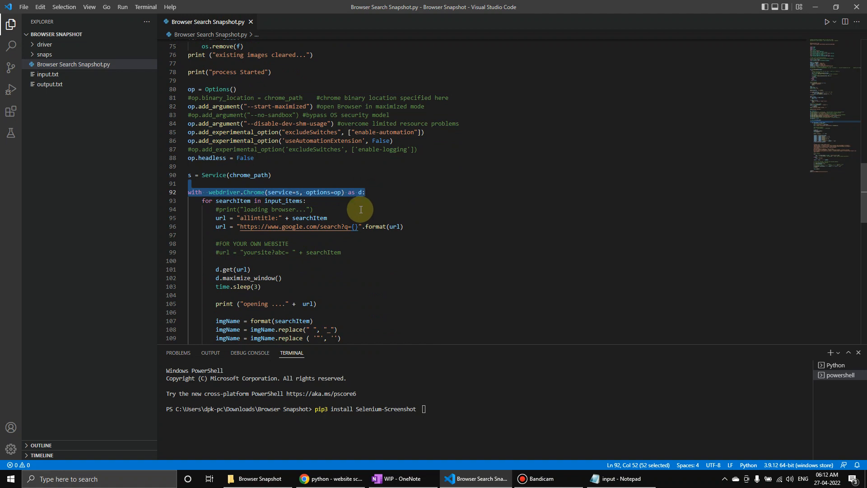
{"action": "scroll", "scroll_direction": "down", "scroll_amount": 3}
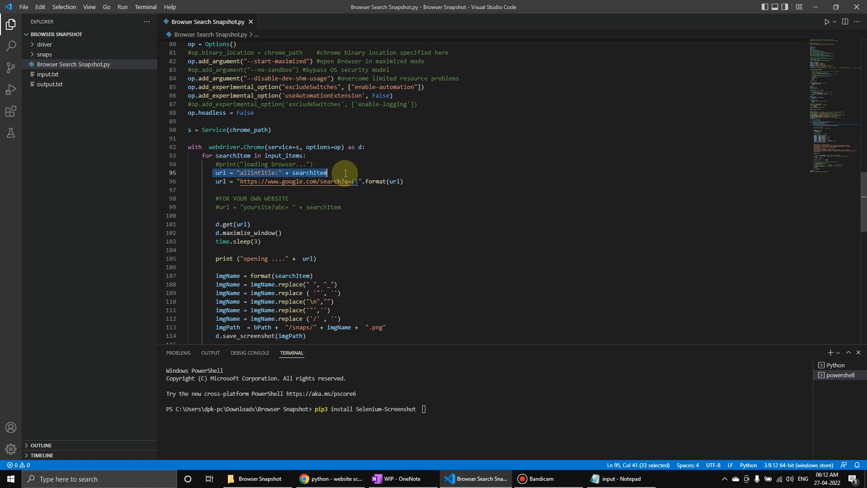
{"action": "double_click", "coordinate": [309, 172]}
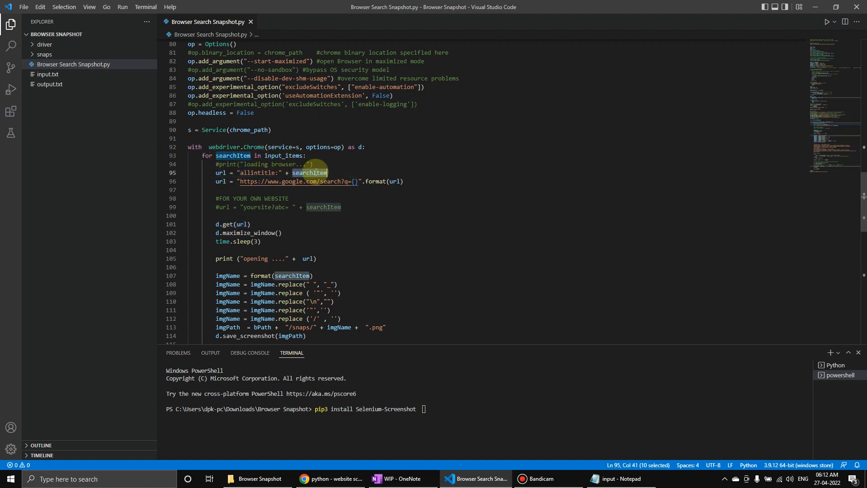
{"action": "mouse_move", "coordinate": [316, 172]}
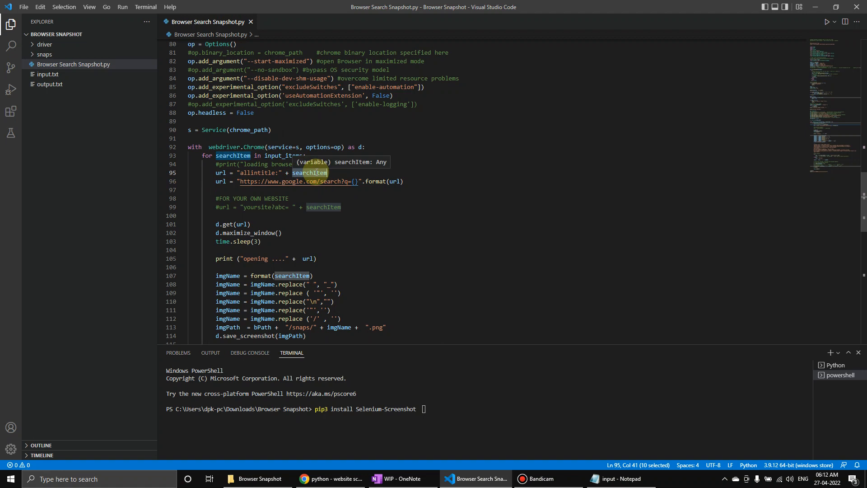
{"action": "mouse_move", "coordinate": [229, 185]}
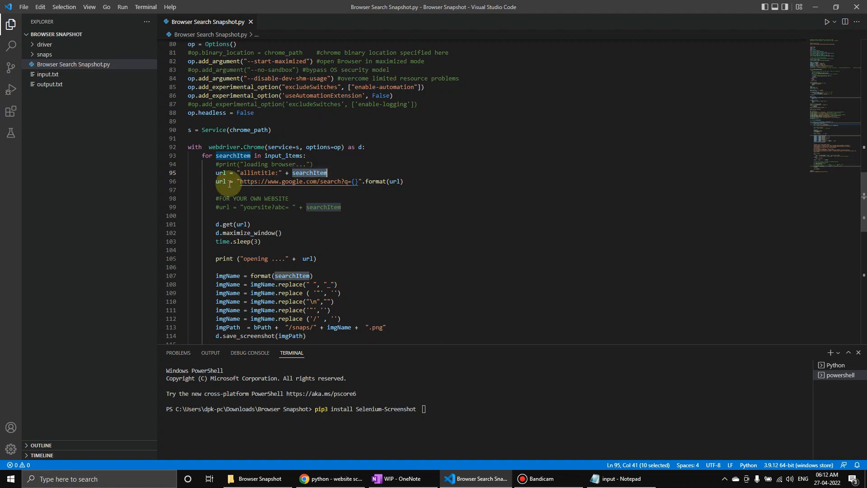
{"action": "left_click", "coordinate": [217, 181]}
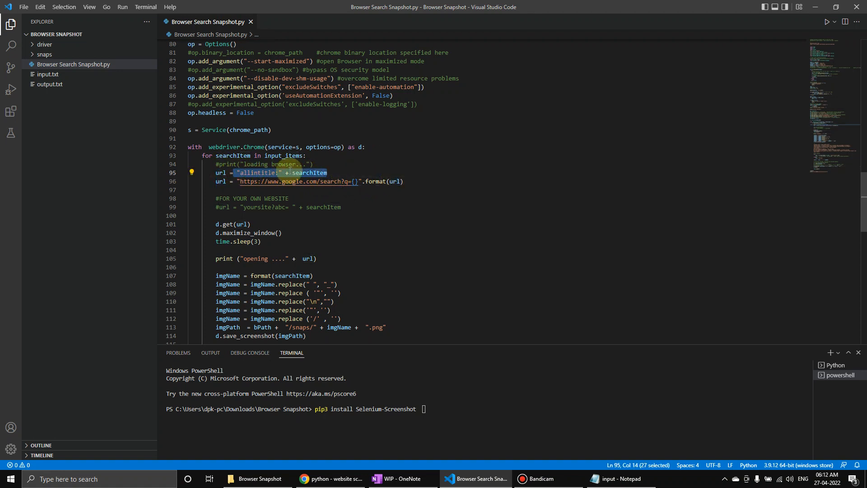
{"action": "mouse_move", "coordinate": [244, 184]}
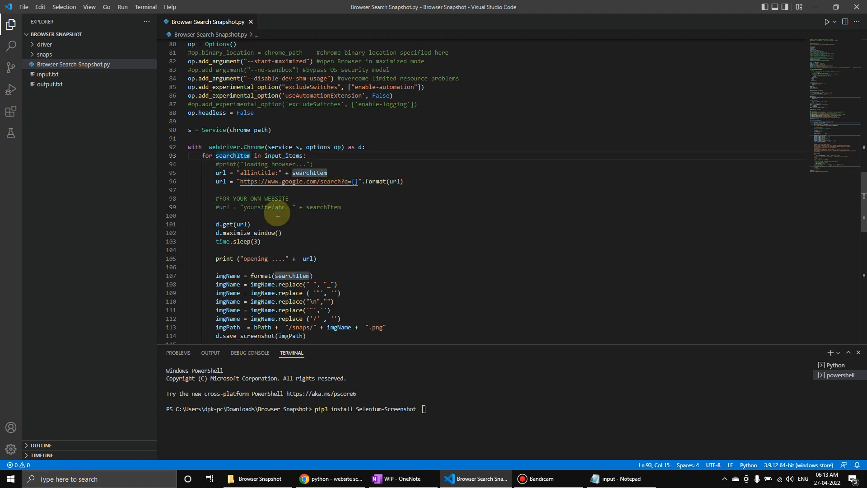
{"action": "scroll", "scroll_direction": "down", "scroll_amount": 3}
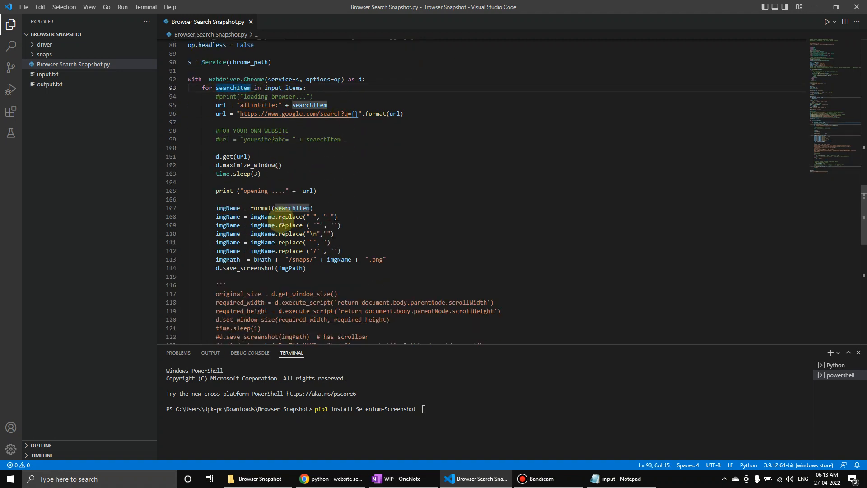
{"action": "scroll", "scroll_direction": "down", "scroll_amount": 3}
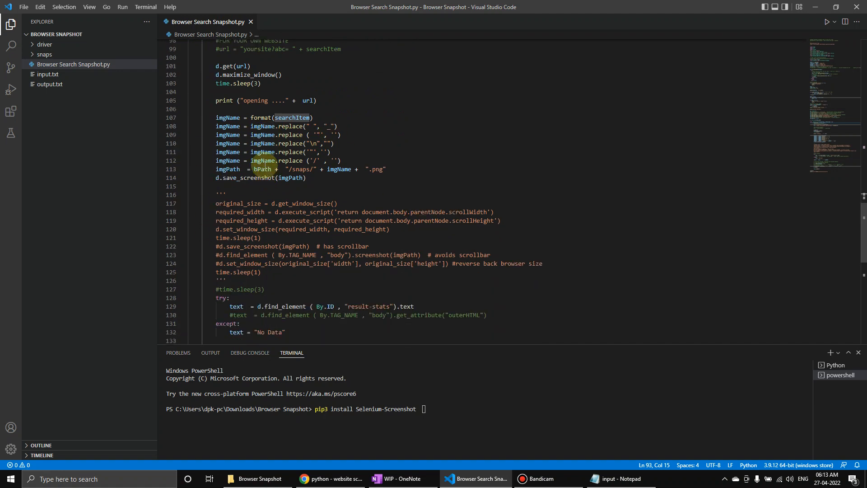
{"action": "left_click_drag", "start_coordinate": [216, 118], "coordinate": [341, 161]}
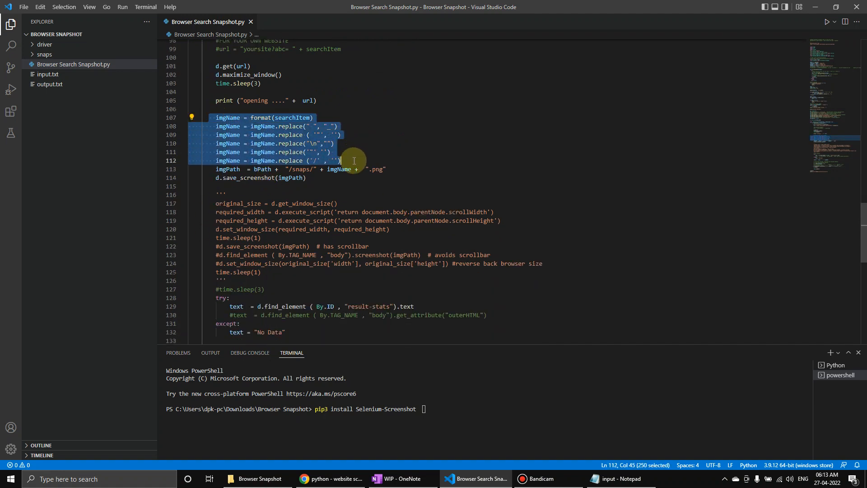
{"action": "mouse_move", "coordinate": [378, 175]}
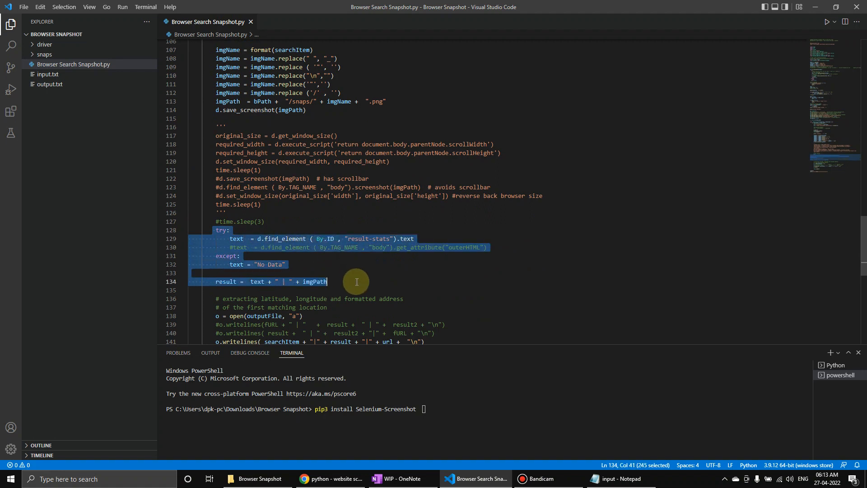
{"action": "mouse_move", "coordinate": [297, 239]}
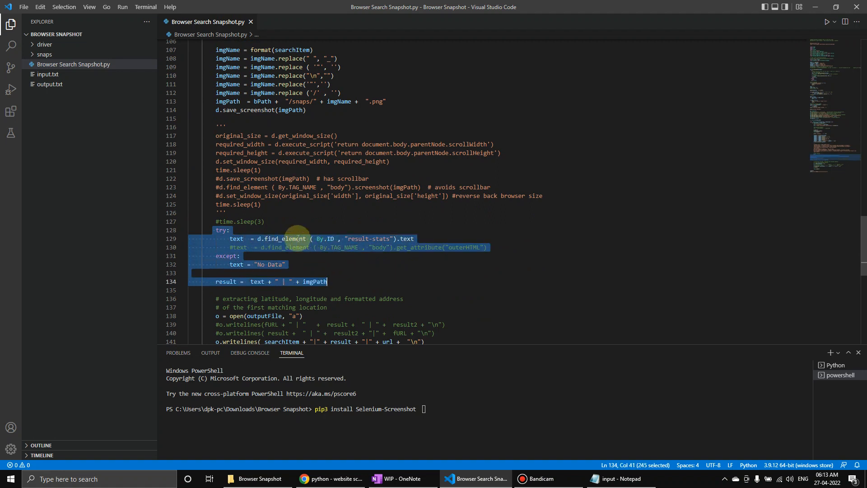